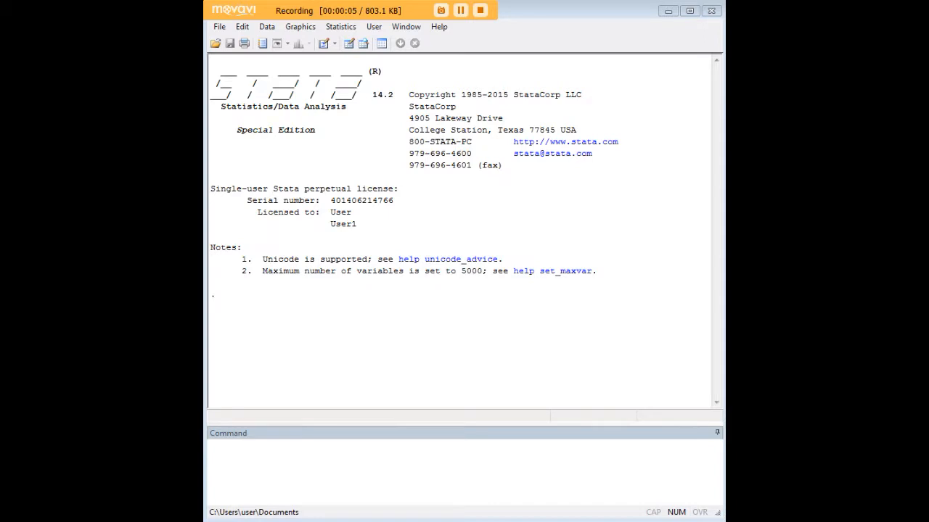
pyautogui.moveTo(564, 475)
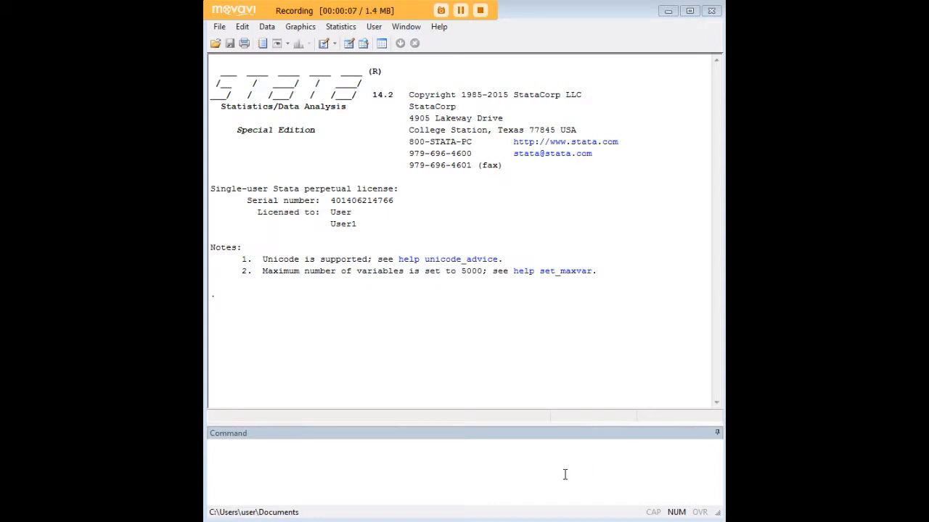
# Run 'webuse census13' to load the census13 example dataset
pyautogui.write('webuse census13')
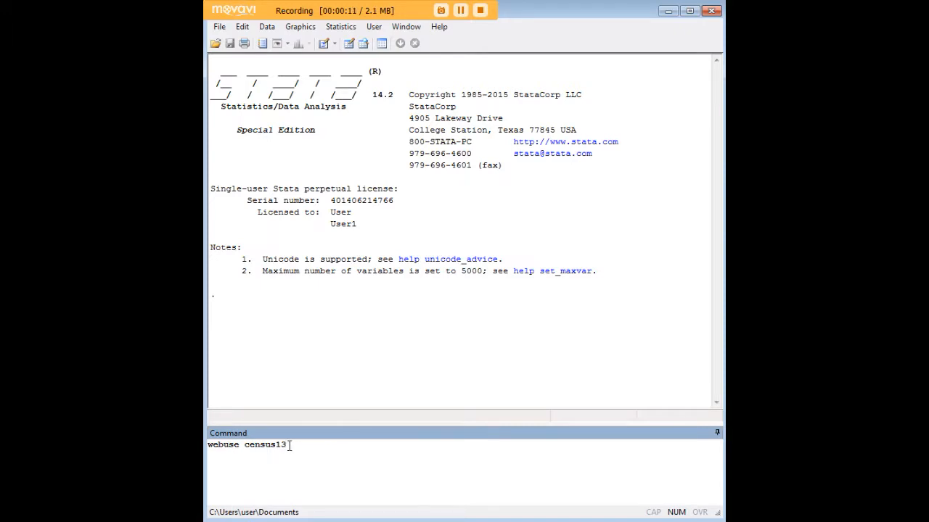
pyautogui.press('Return')
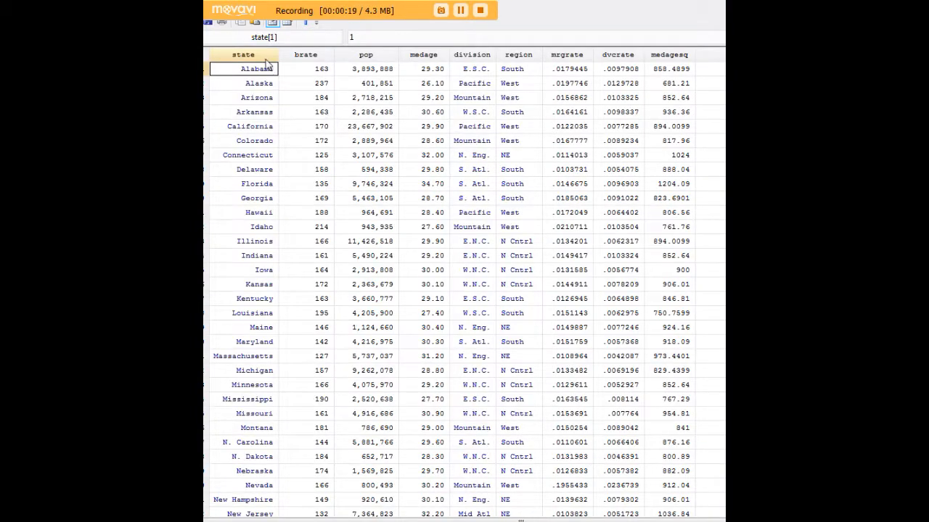
# Inspect Alabama's population value in the Data Editor, then close it
pyautogui.click(366, 69)
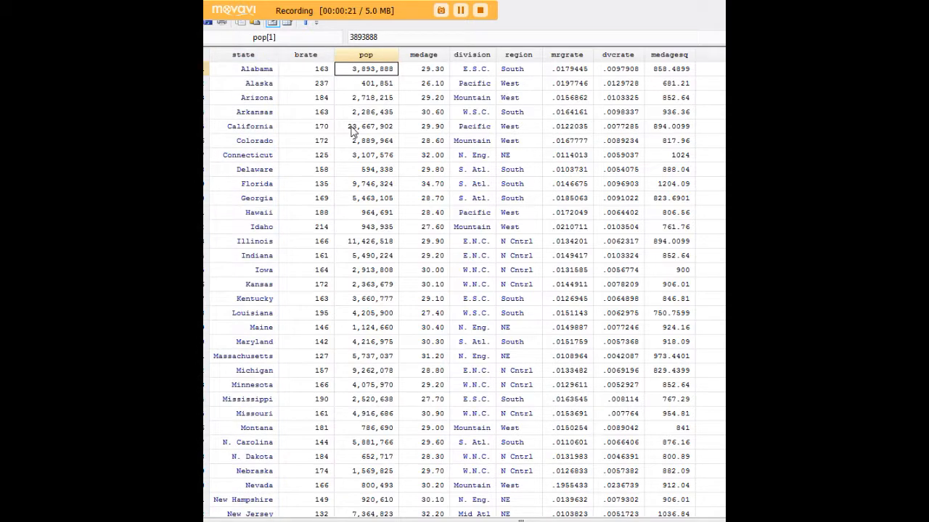
pyautogui.click(669, 68)
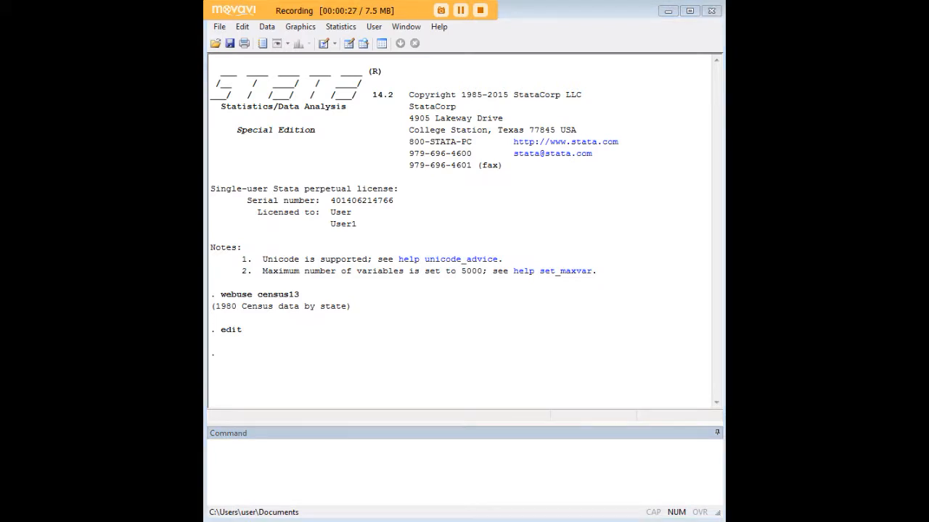
# Run 'codebook' and page through all --more-- prompts until the output finishes
pyautogui.write('codebook')
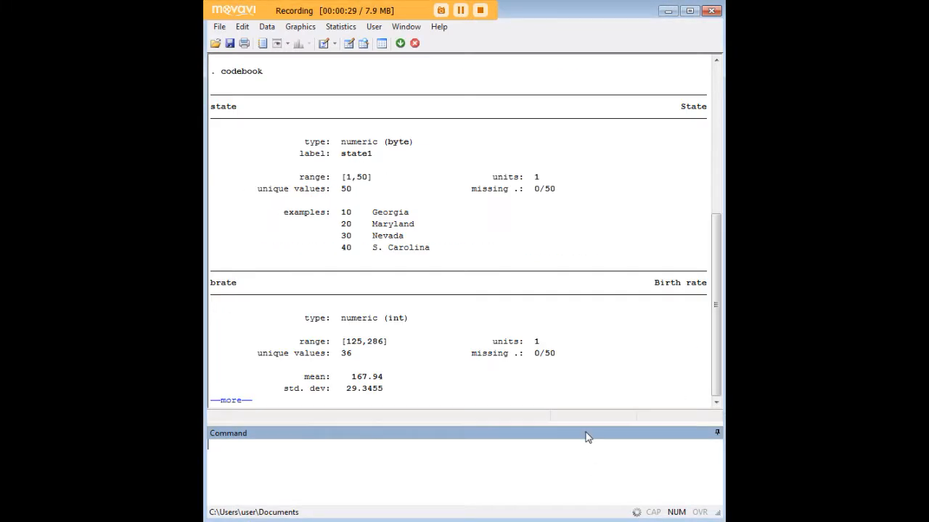
pyautogui.click(231, 400)
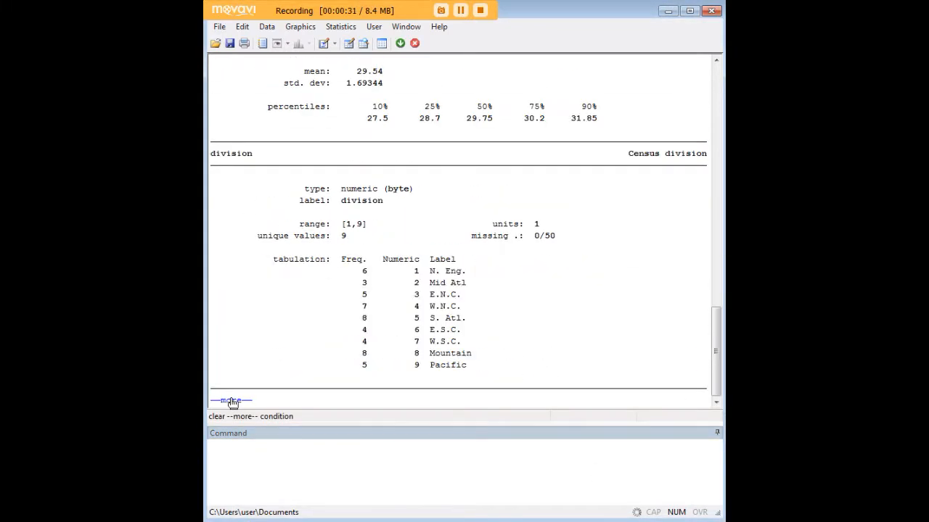
pyautogui.click(230, 400)
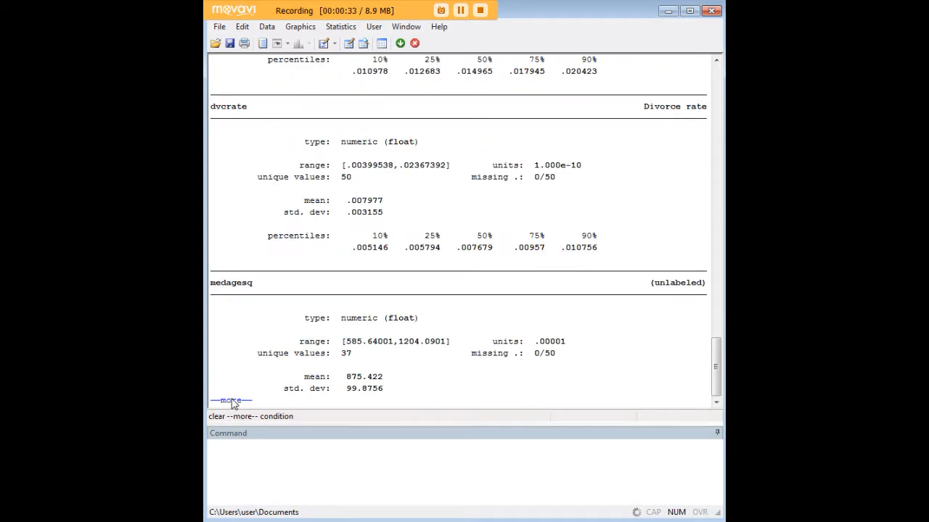
pyautogui.click(230, 401)
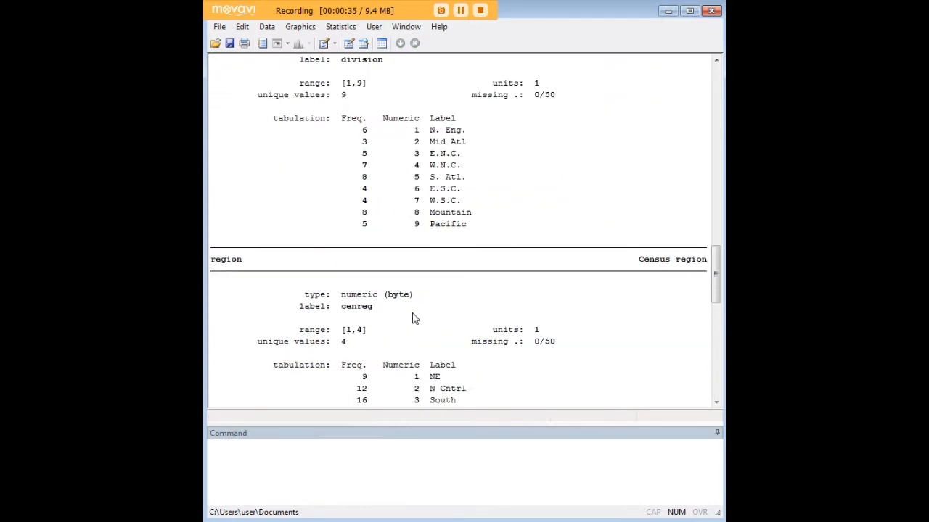
pyautogui.scroll(3)
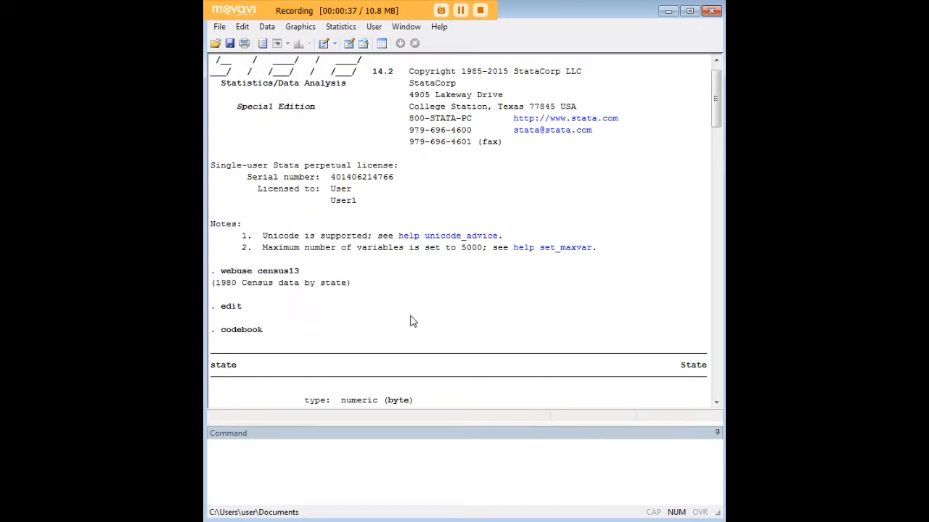
pyautogui.scroll(-3)
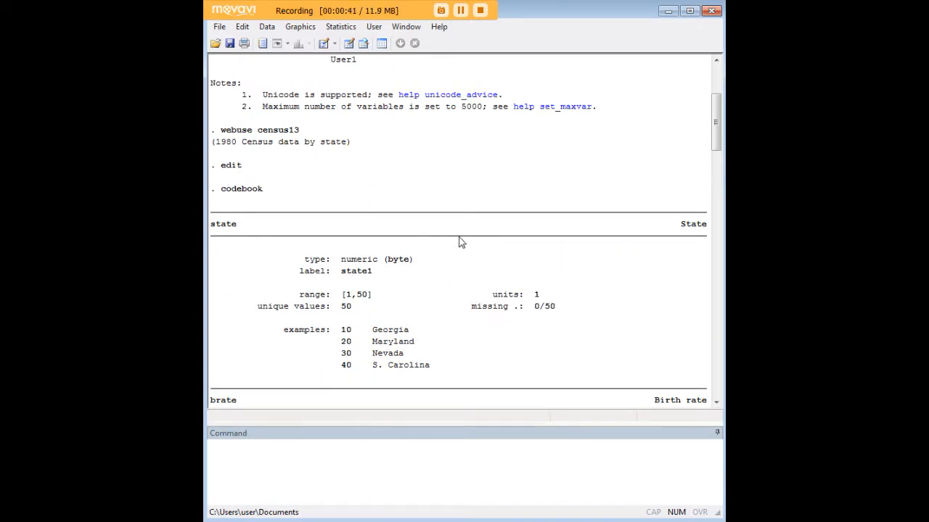
pyautogui.moveTo(478, 254)
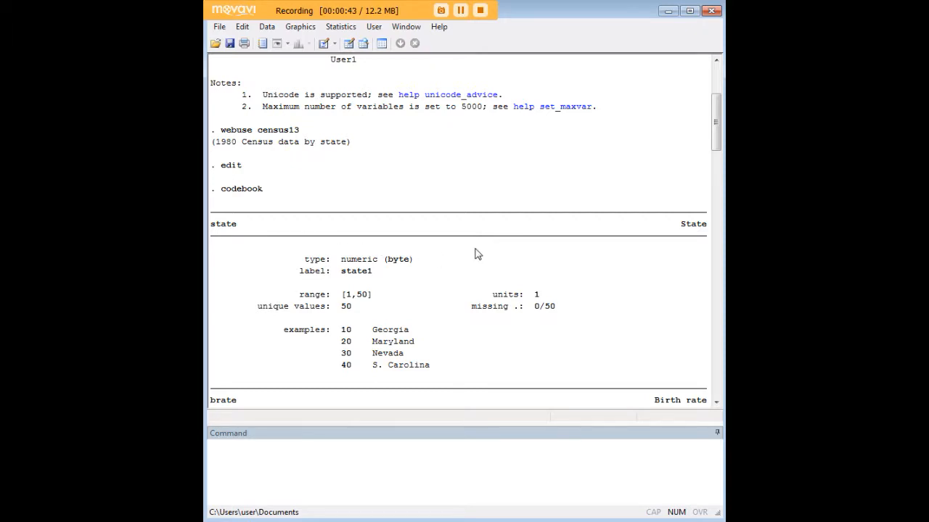
pyautogui.scroll(-3)
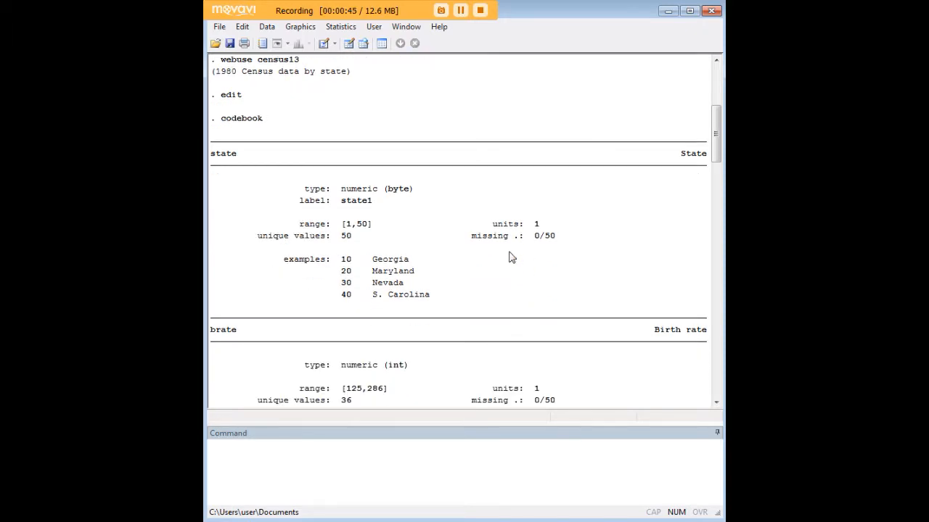
pyautogui.scroll(-3)
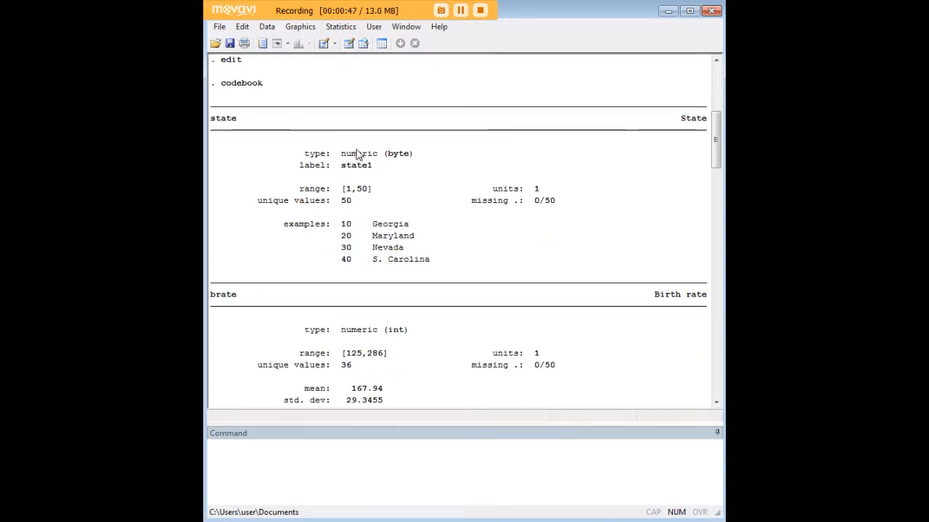
pyautogui.doubleClick(358, 153)
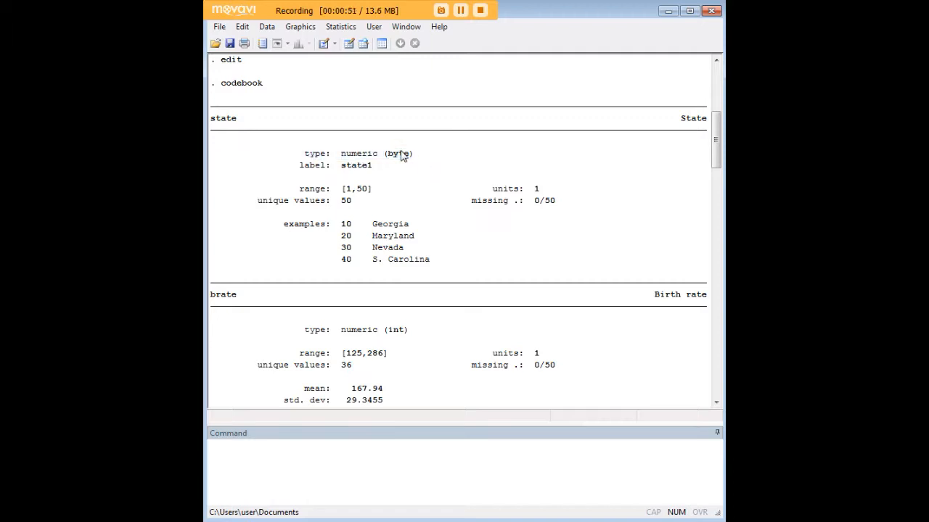
pyautogui.doubleClick(398, 153)
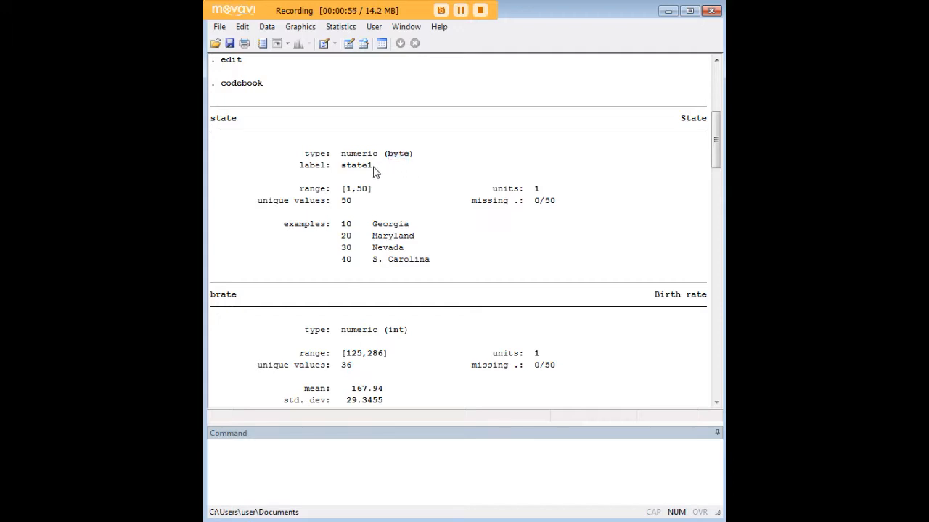
pyautogui.moveTo(348, 196)
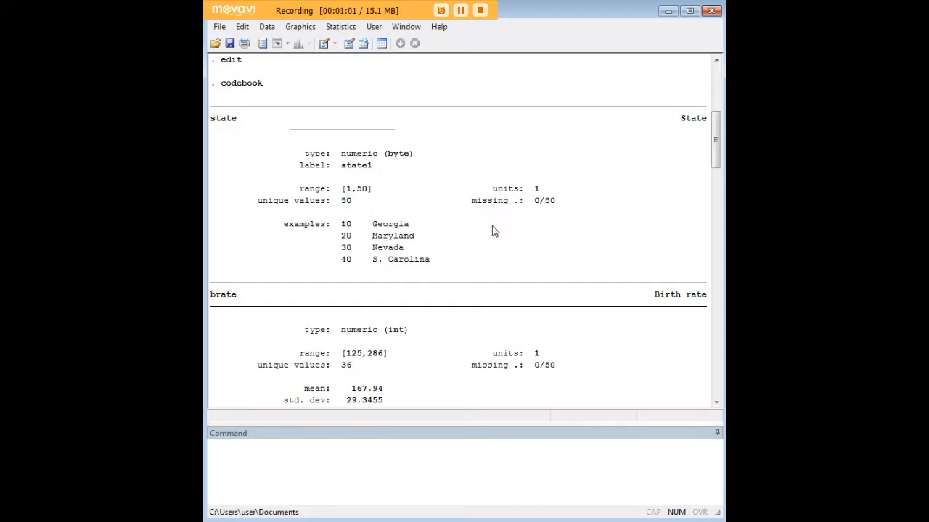
pyautogui.scroll(-3)
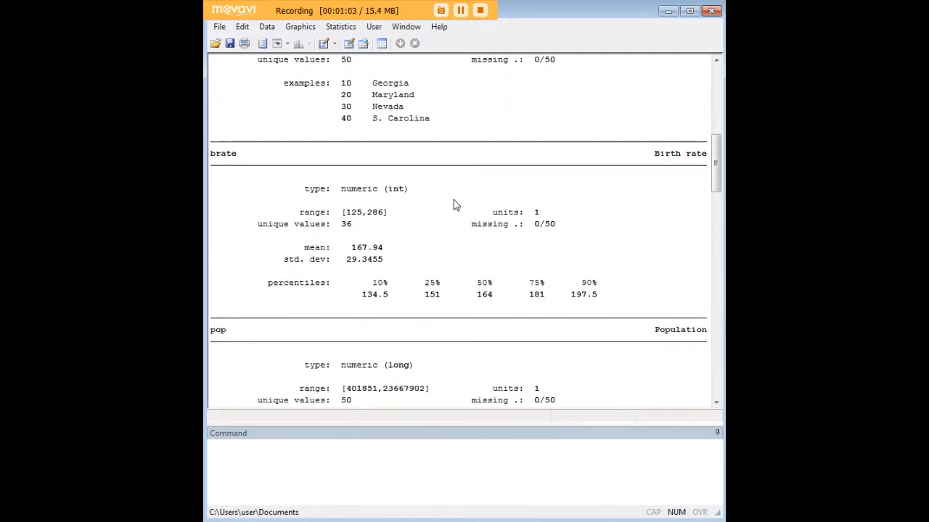
pyautogui.scroll(-3)
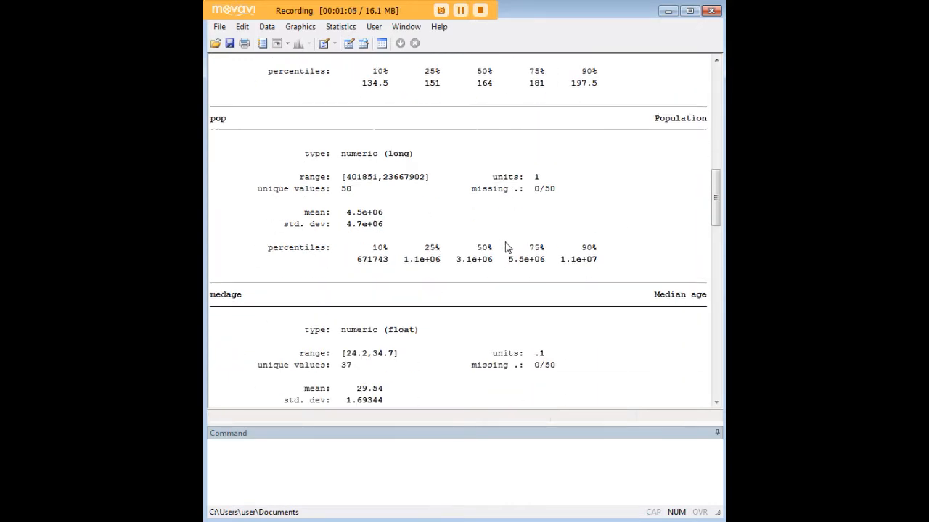
pyautogui.scroll(-3)
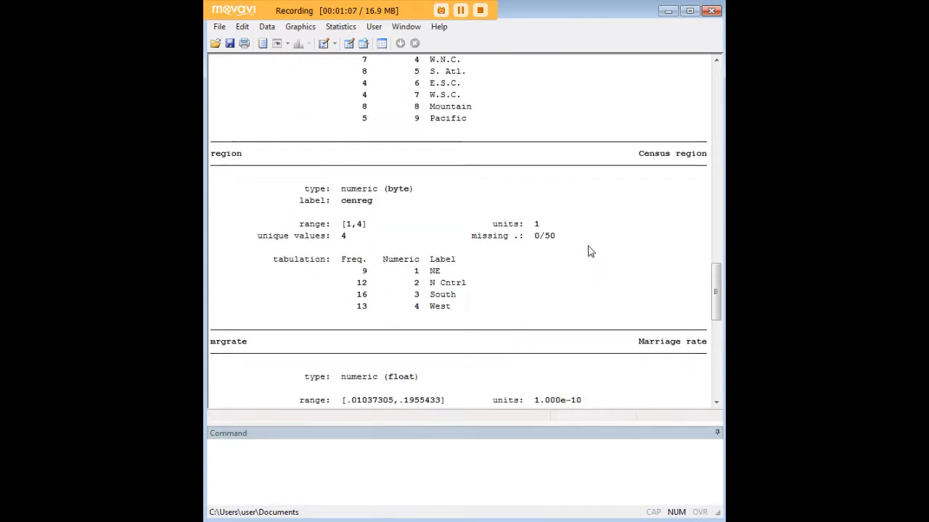
pyautogui.scroll(-3)
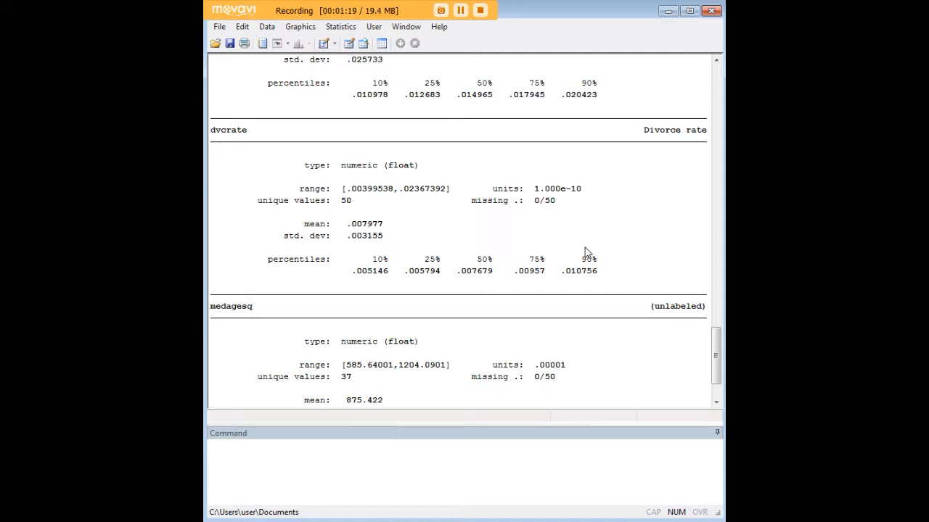
pyautogui.scroll(3)
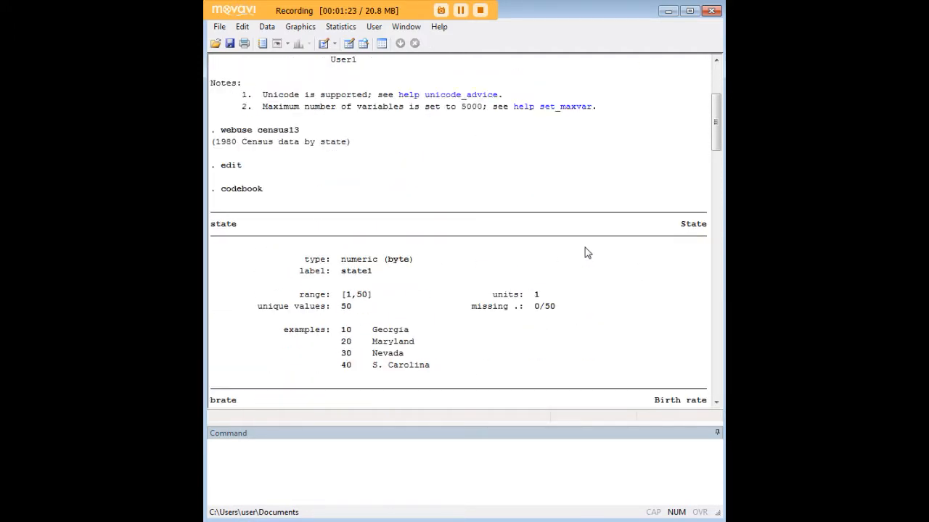
pyautogui.scroll(3)
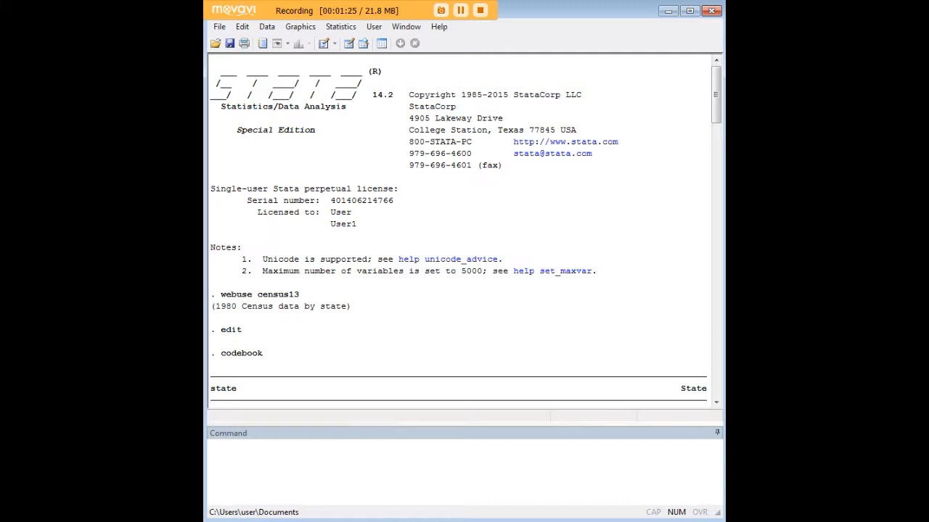